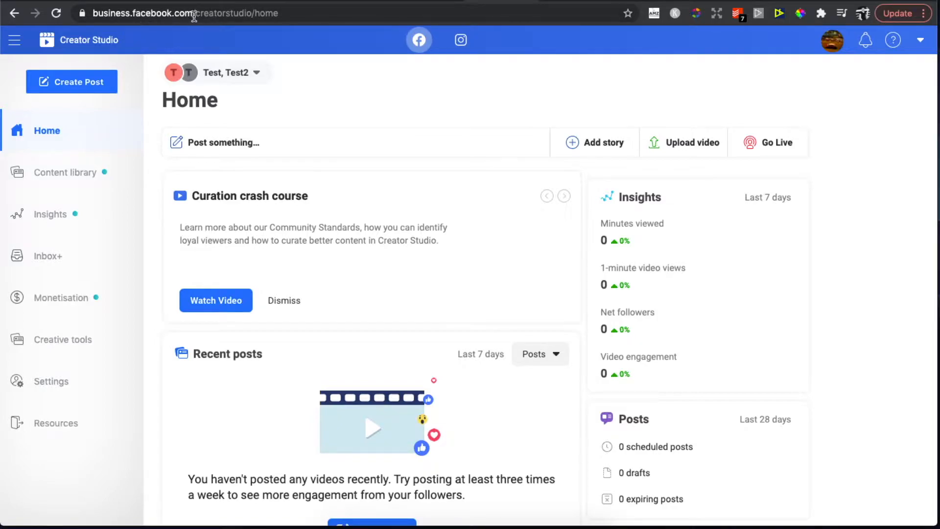
pyautogui.moveTo(341, 148)
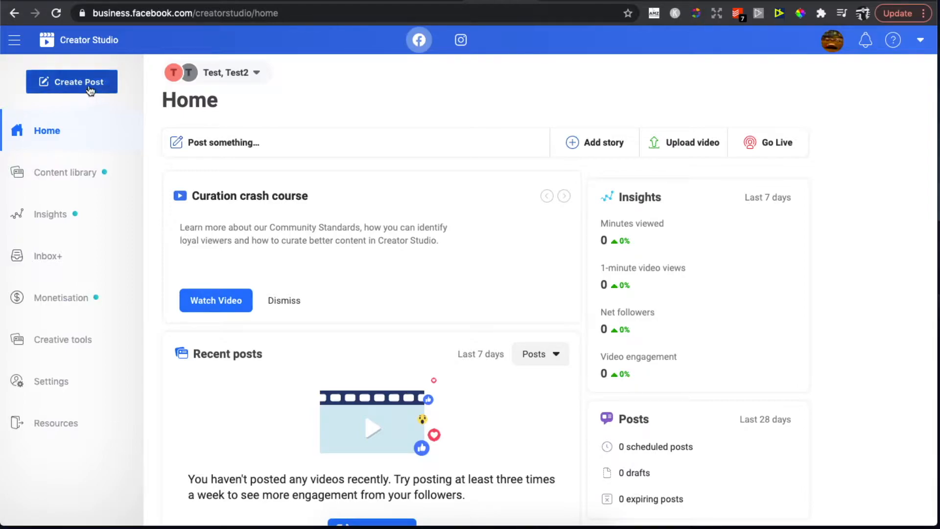
# Step: Start a new post composed on behalf of the page Test
pyautogui.click(71, 81)
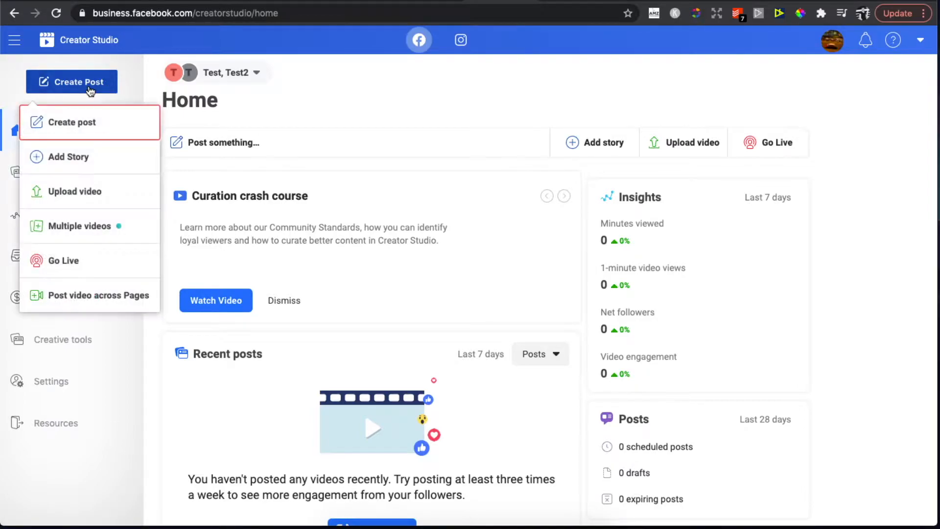
pyautogui.click(70, 122)
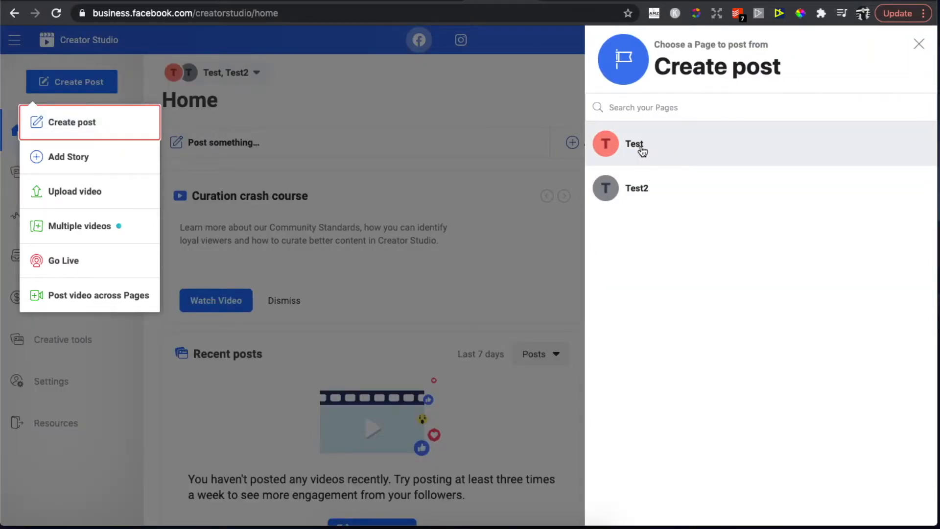
pyautogui.click(635, 144)
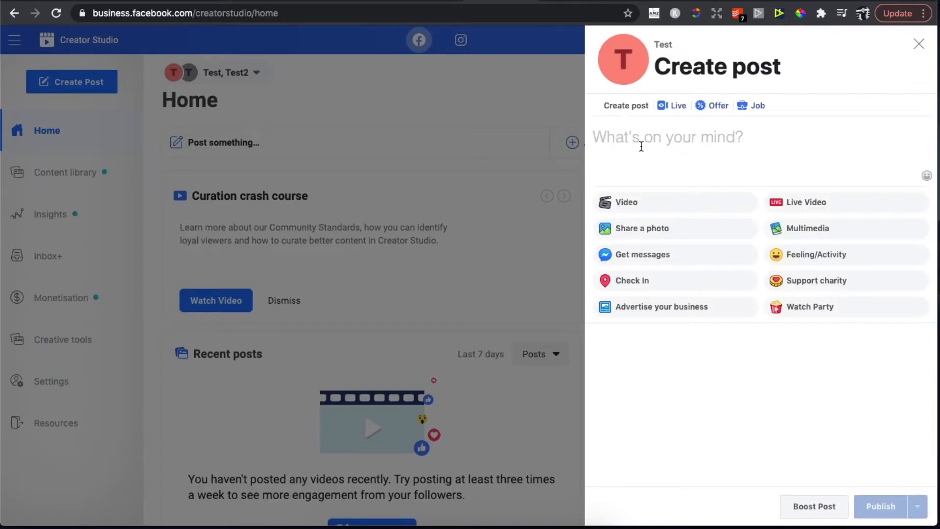
pyautogui.moveTo(826, 228)
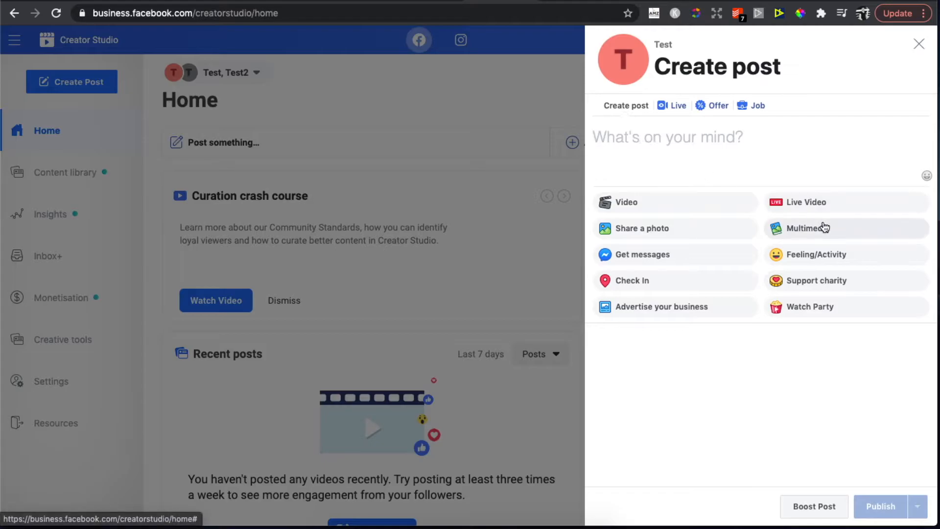
# Step: Attach a photo carousel from the Multimedia formats, leaving its destination URL empty
pyautogui.click(810, 228)
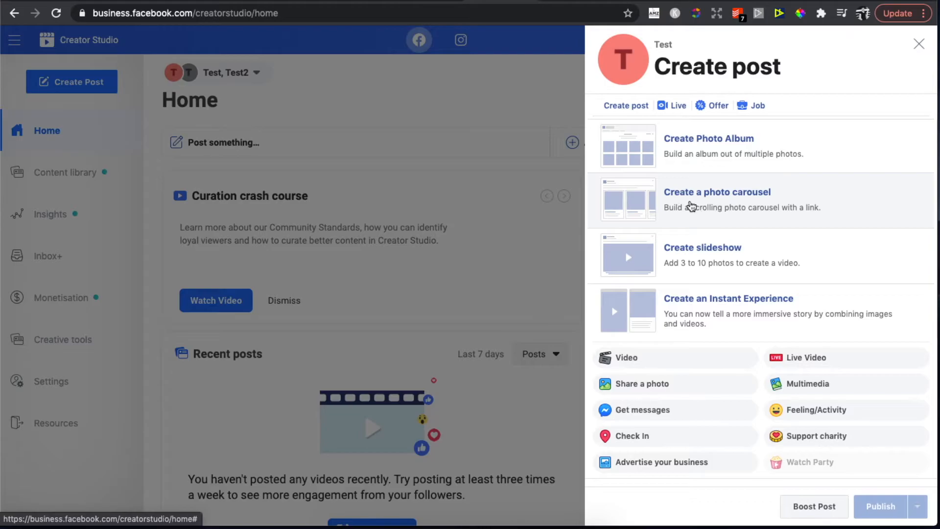
pyautogui.moveTo(745, 220)
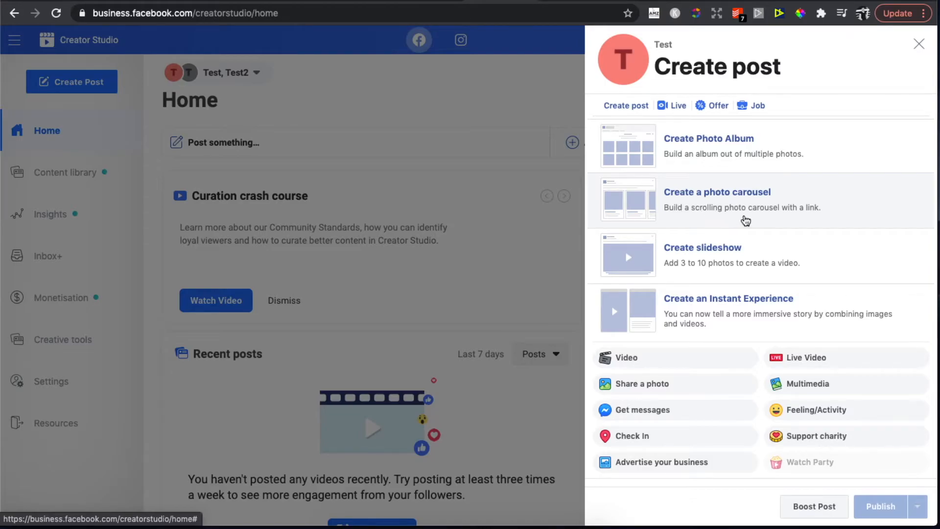
pyautogui.click(717, 192)
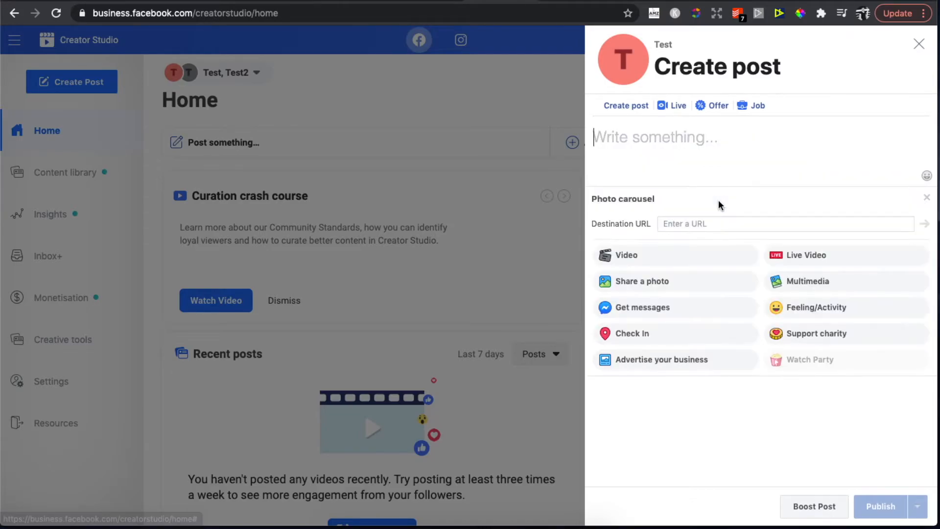